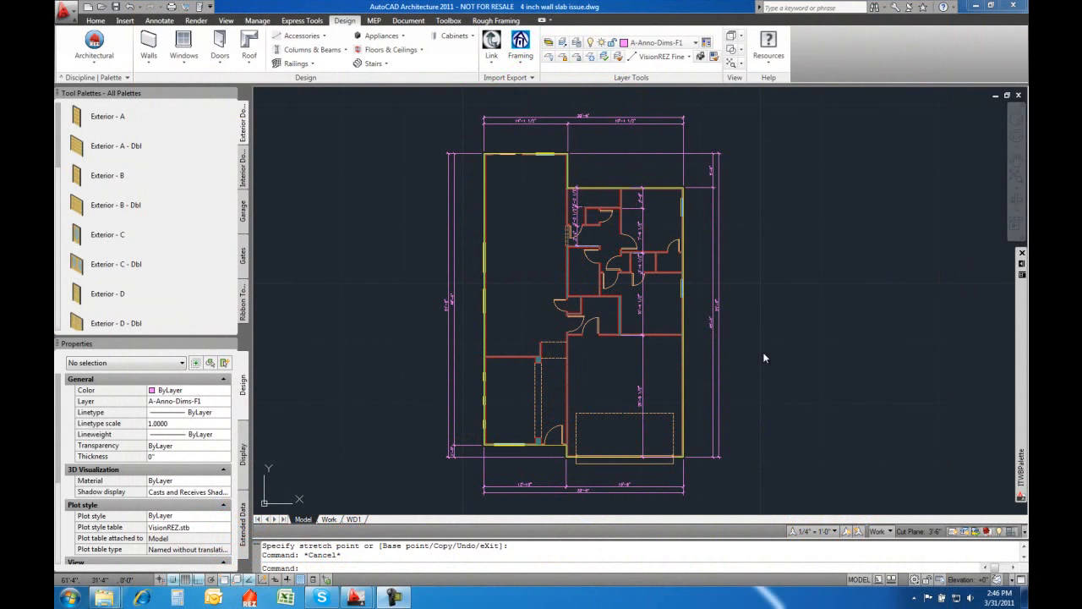
mouse_move(762, 353)
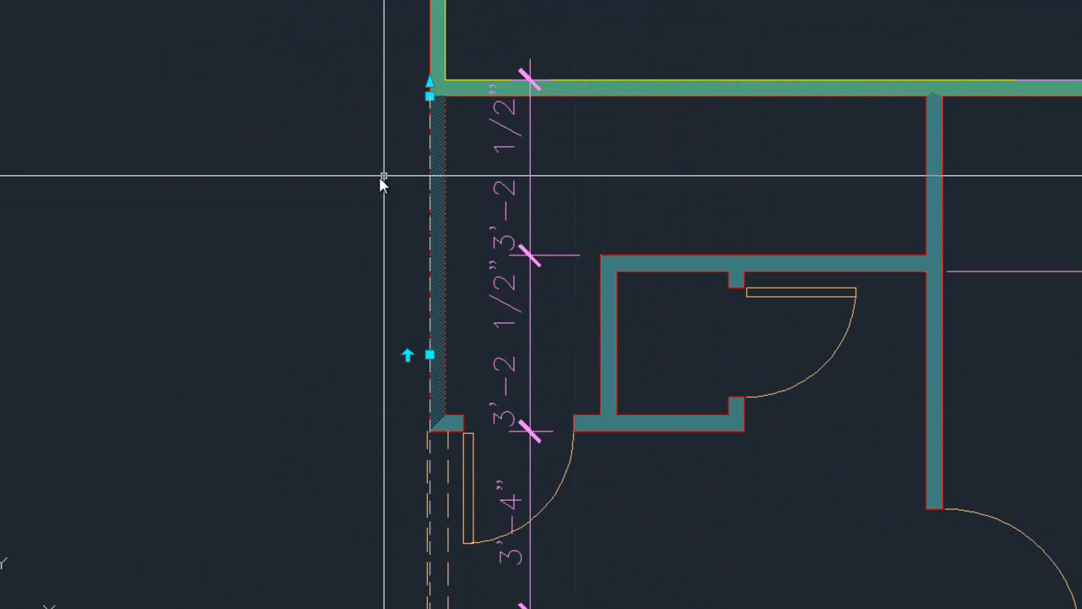
mouse_move(463, 121)
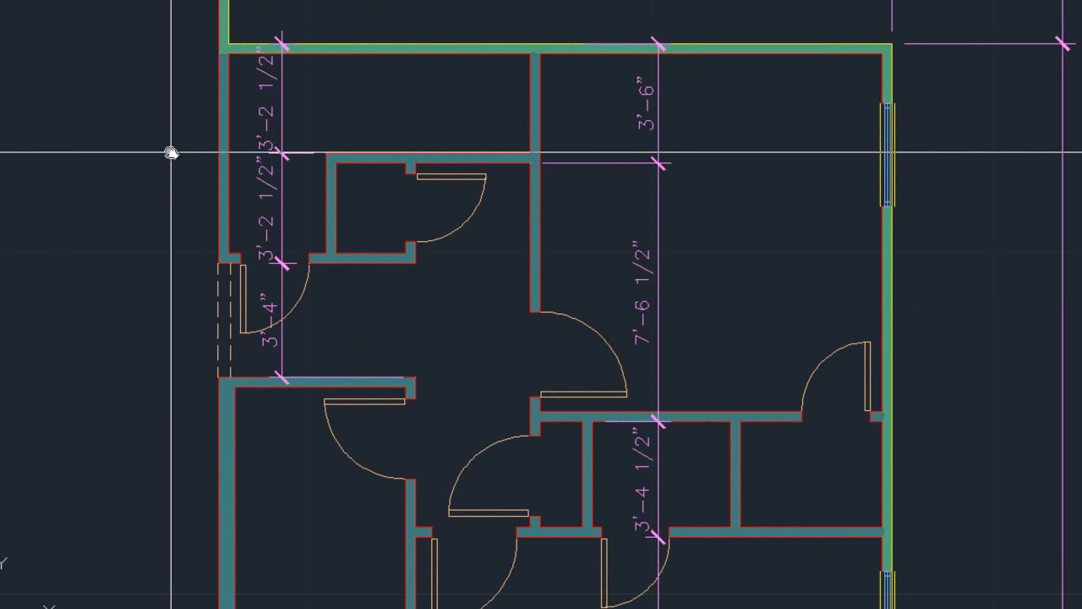
mouse_move(218, 152)
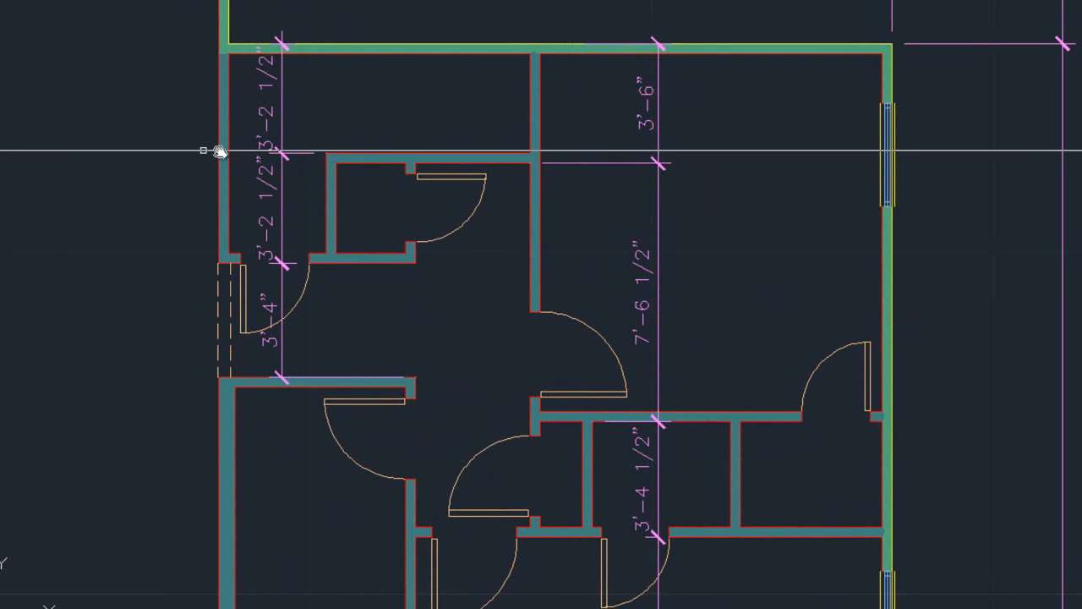
mouse_move(562, 169)
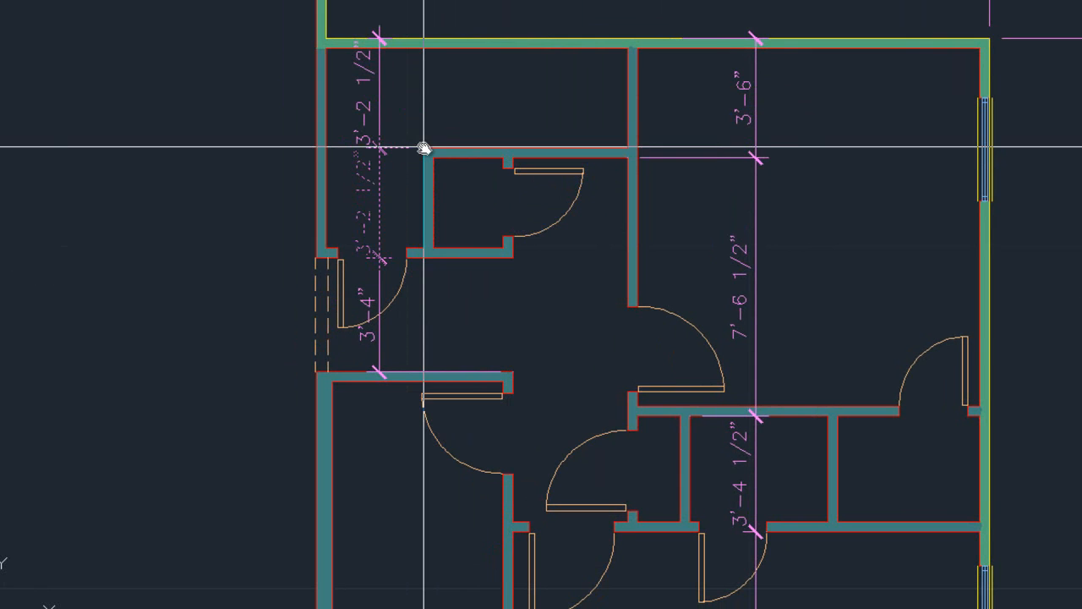
mouse_move(433, 161)
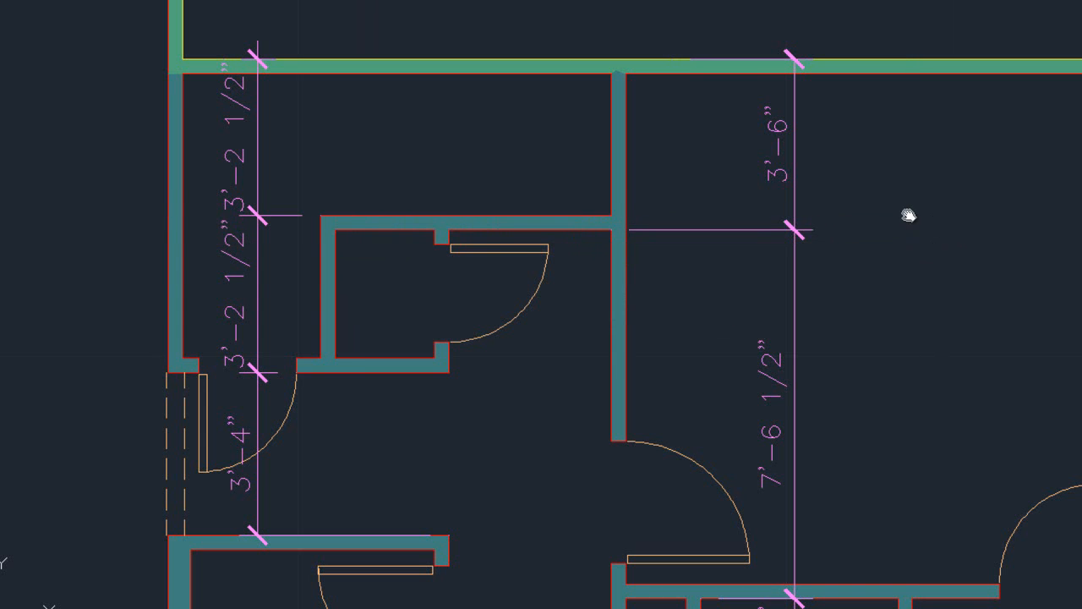
mouse_move(907, 215)
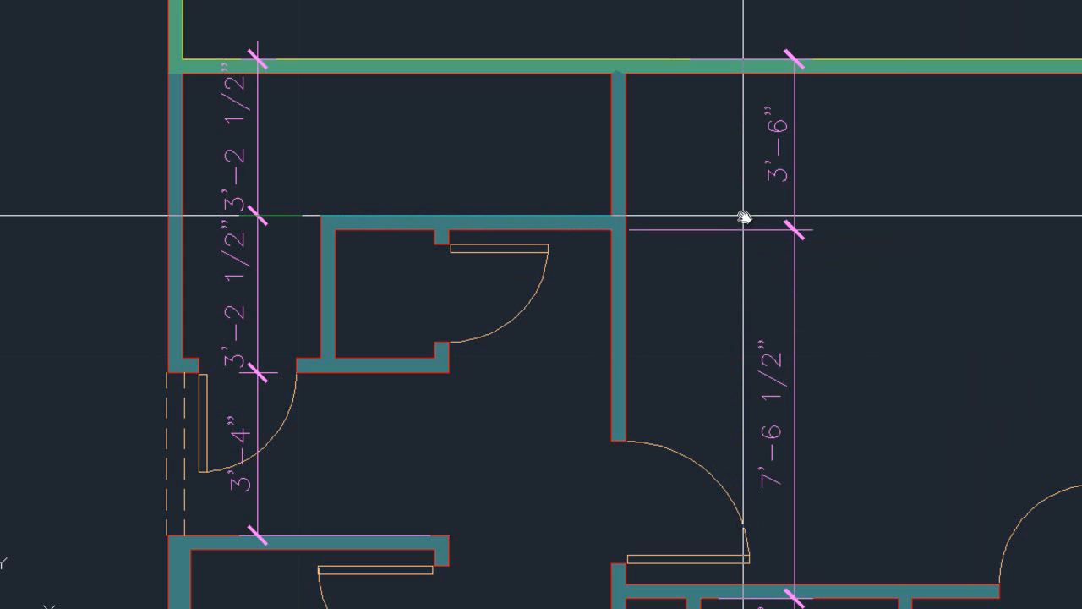
- Zoom out to show the full house plan with all dimension strings, and save the drawing
scroll("down", 3)
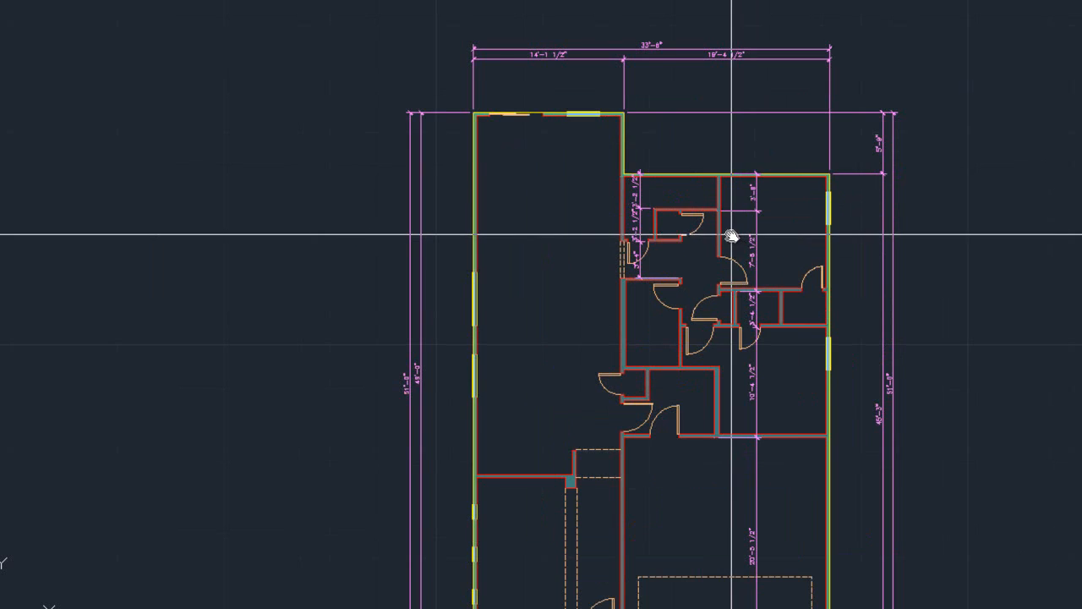
scroll("down", 3)
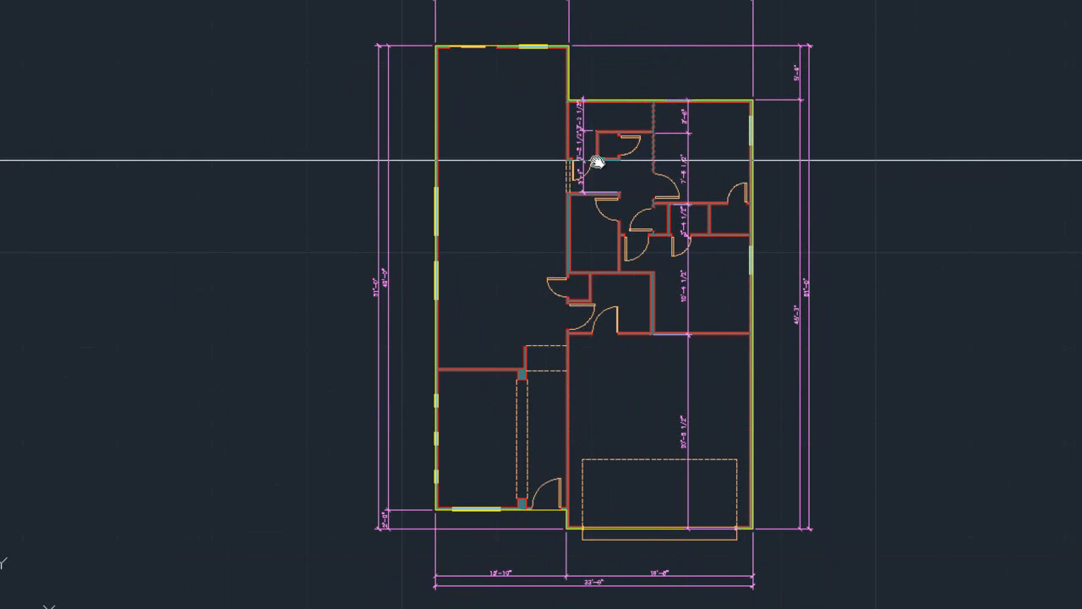
mouse_move(579, 528)
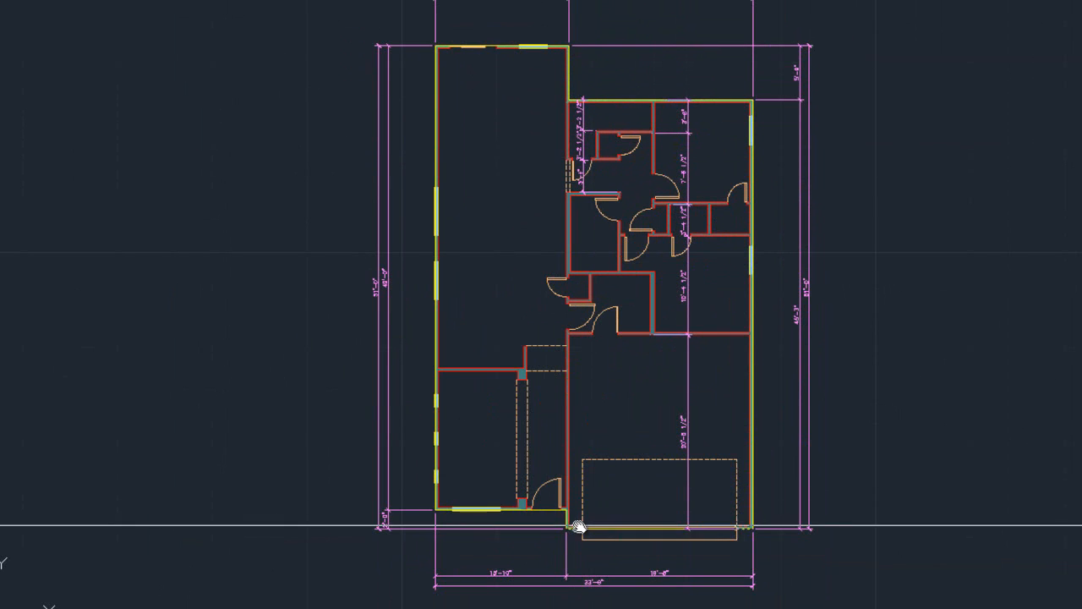
mouse_move(554, 64)
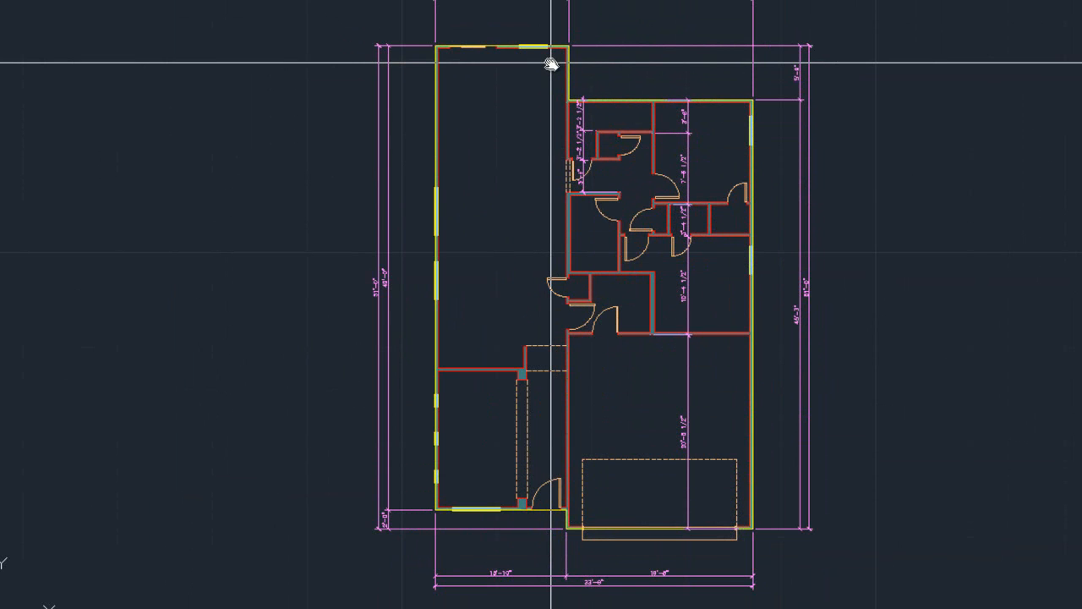
mouse_move(556, 543)
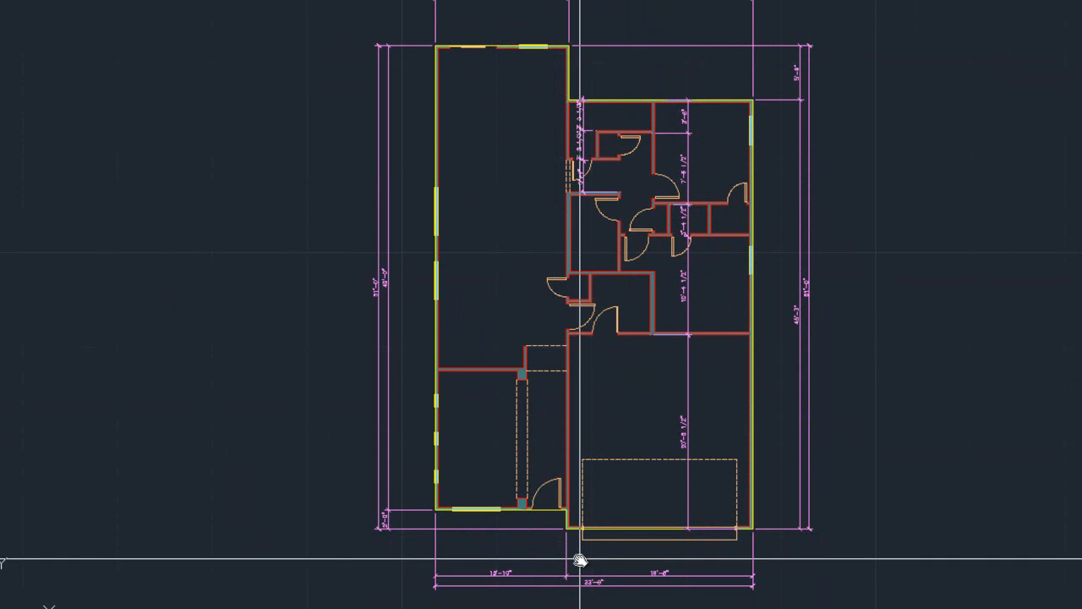
mouse_move(568, 497)
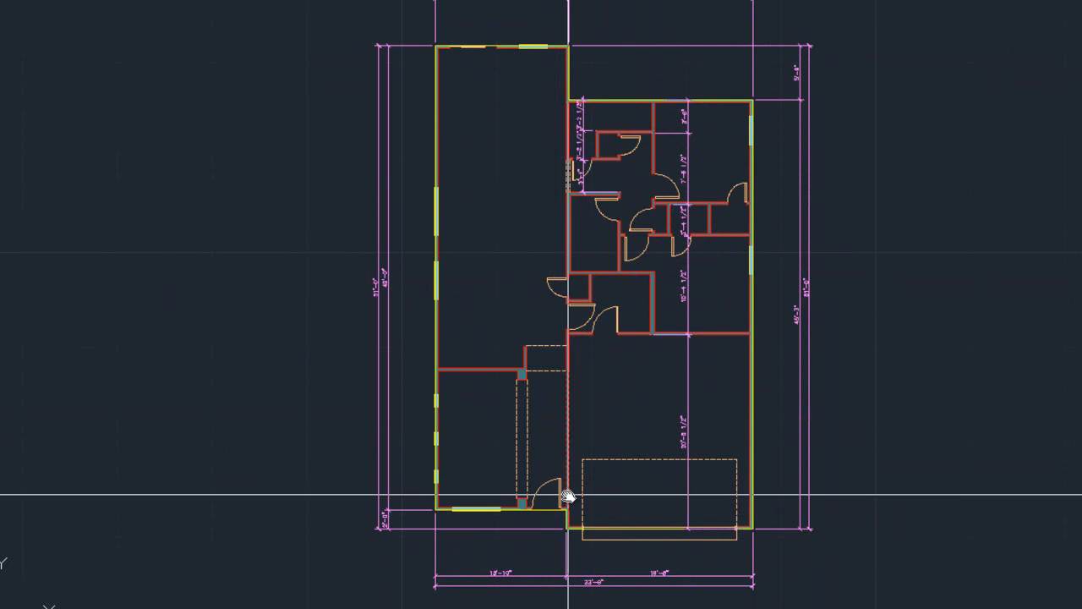
mouse_move(571, 151)
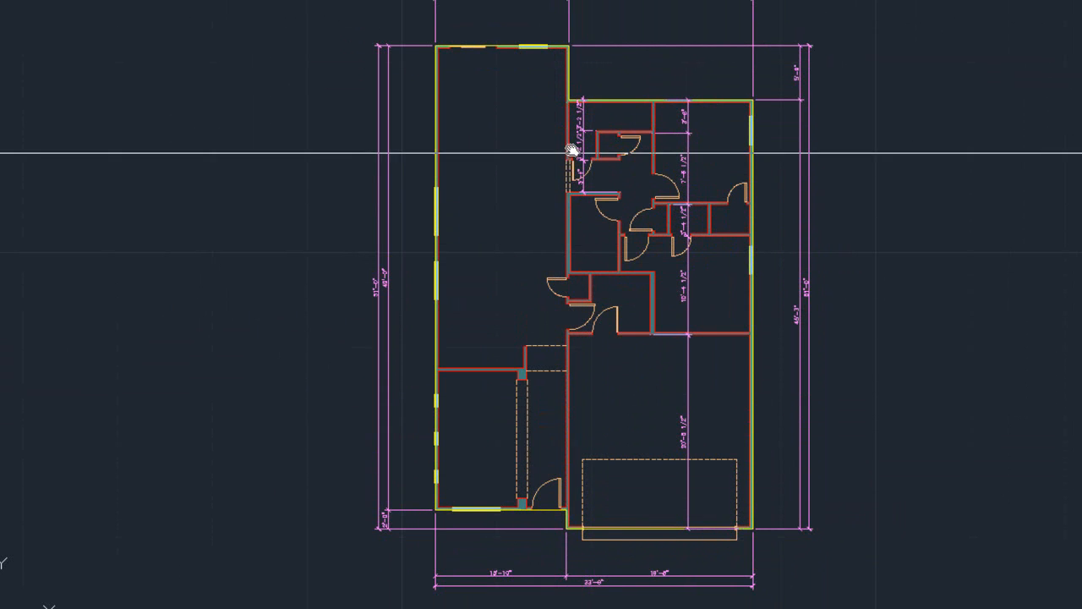
mouse_move(568, 125)
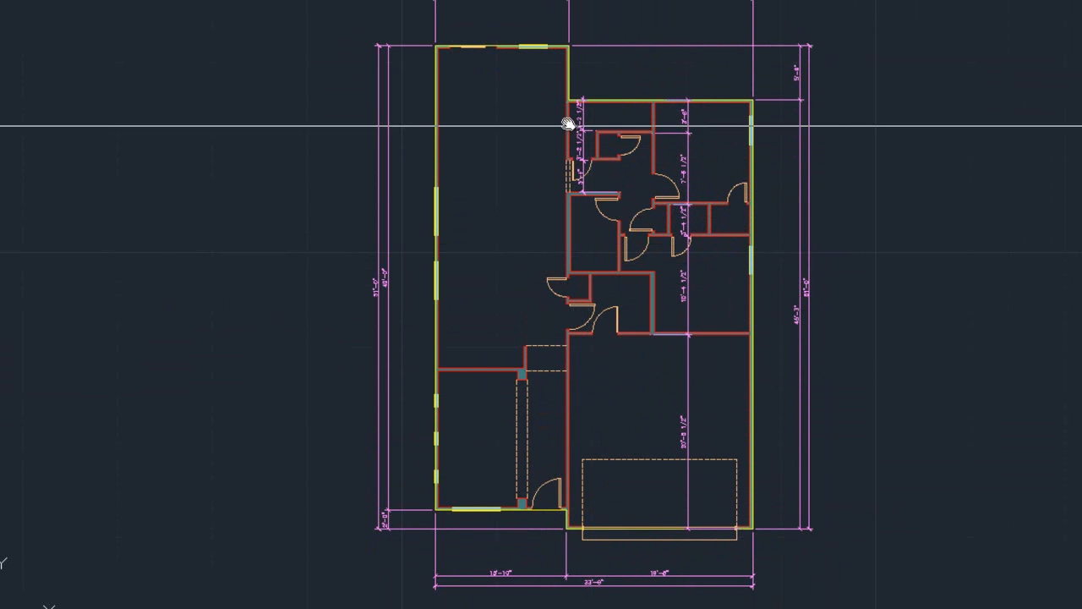
mouse_move(595, 453)
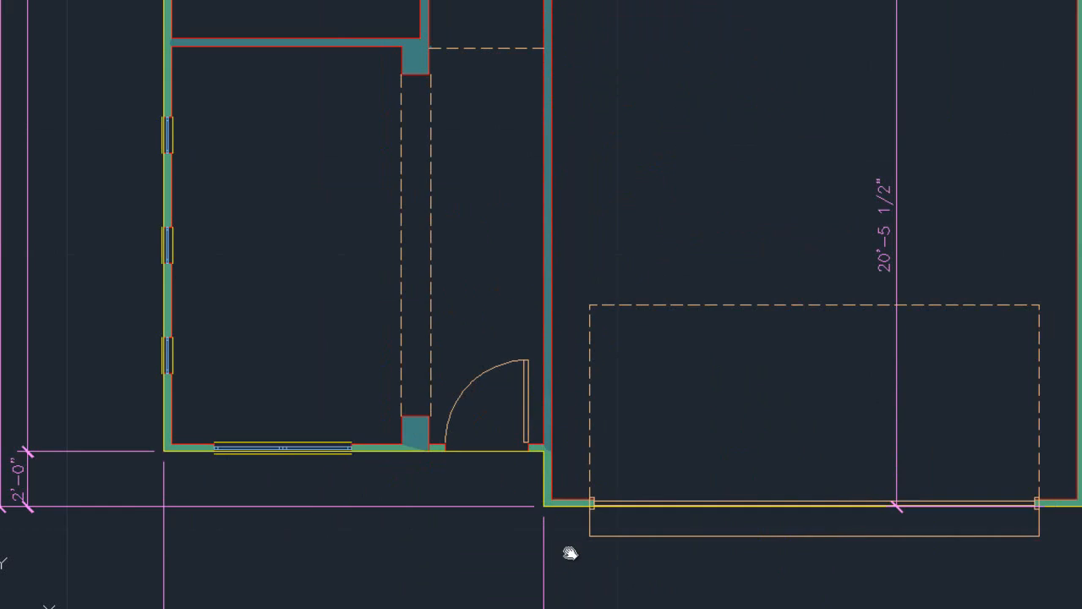
scroll("down", 3)
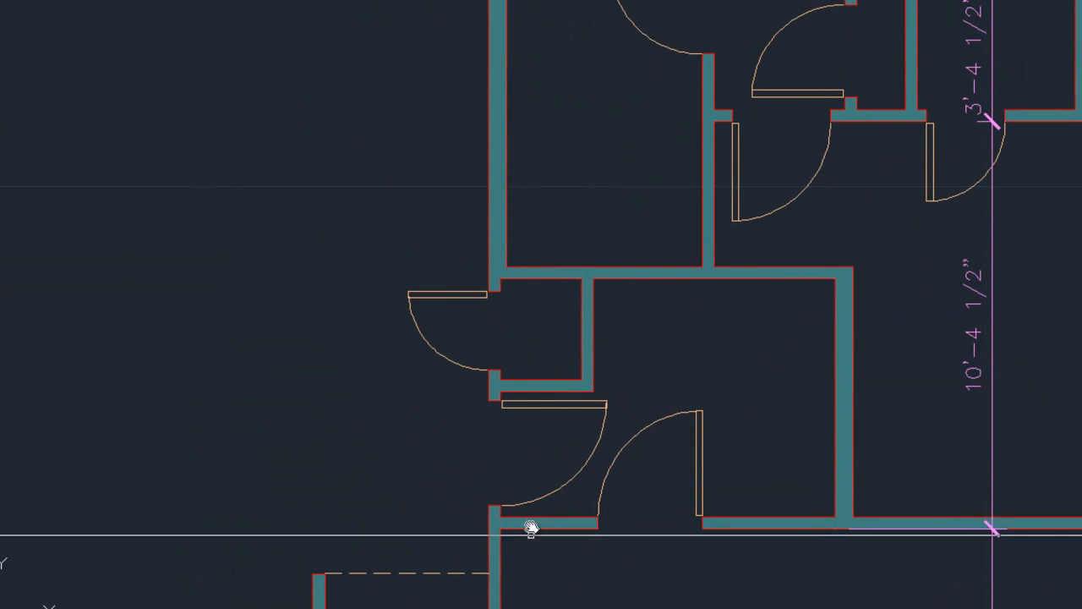
left_click_drag(530, 528, 514, 161)
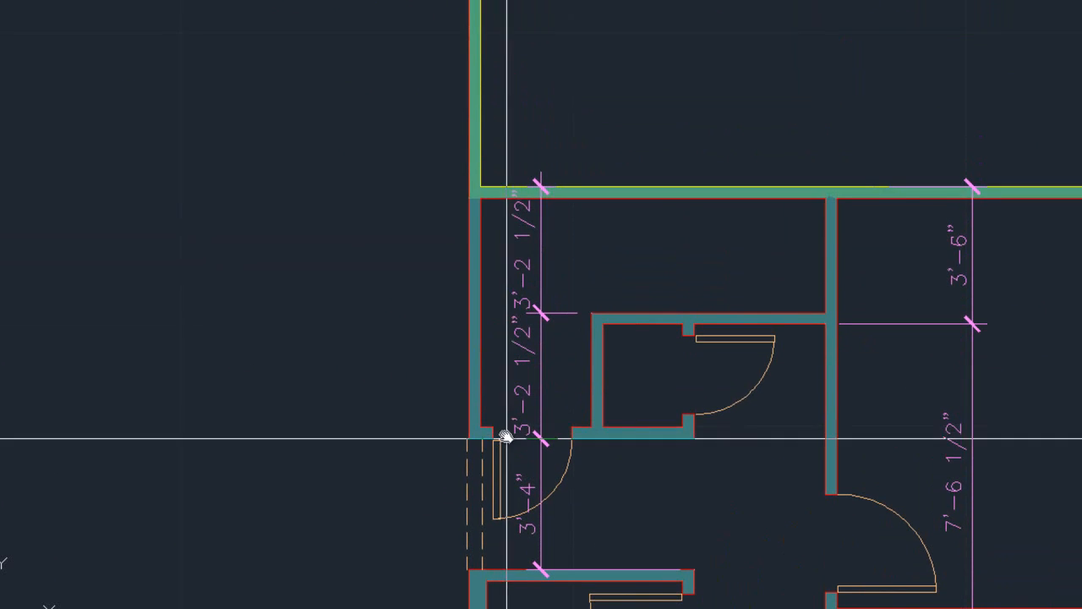
mouse_move(486, 161)
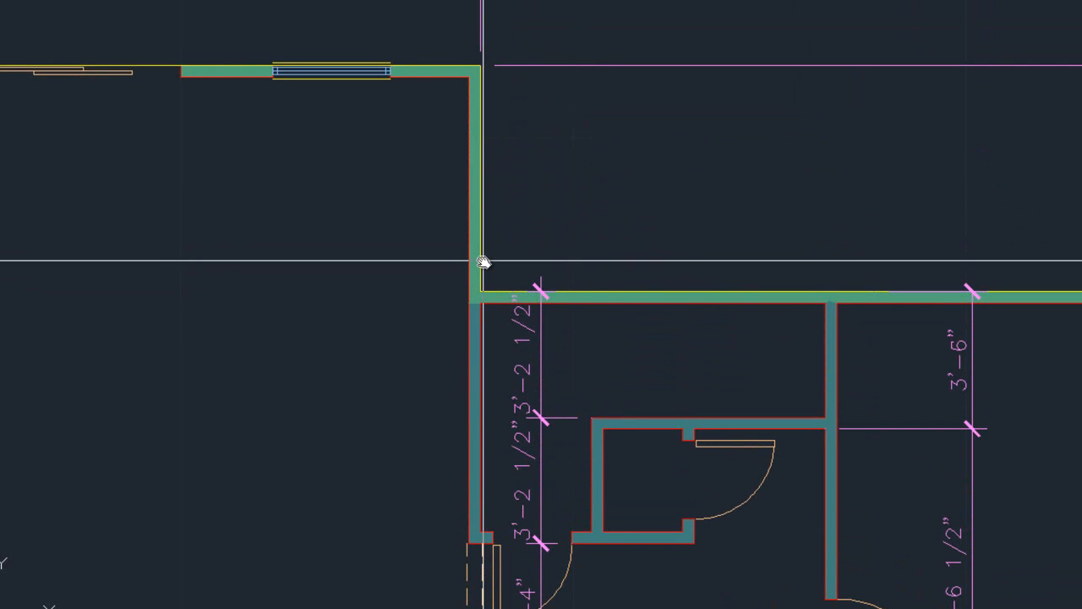
mouse_move(548, 235)
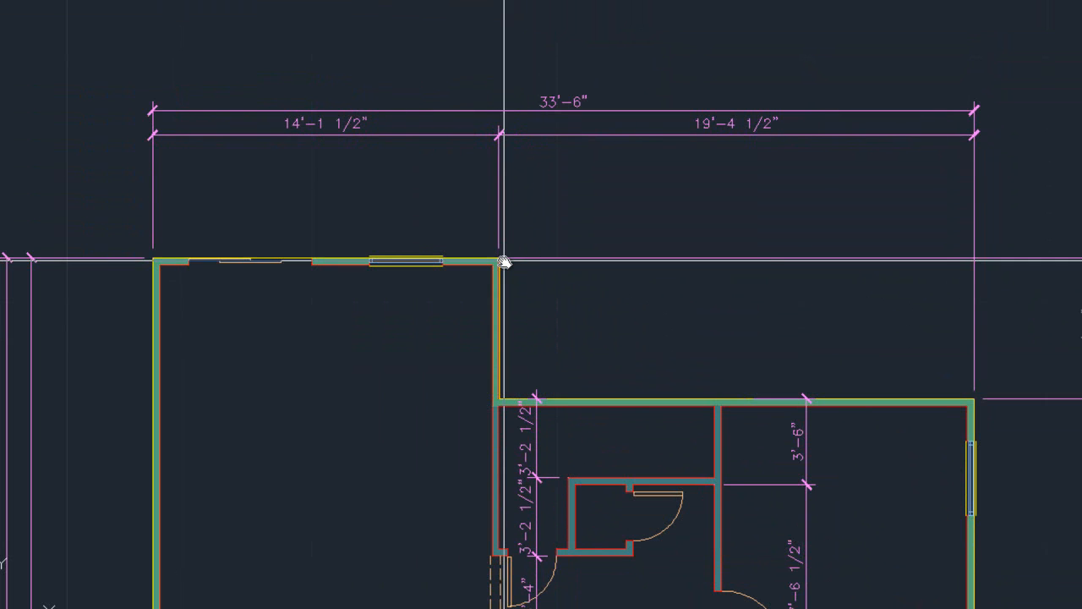
left_click(499, 262)
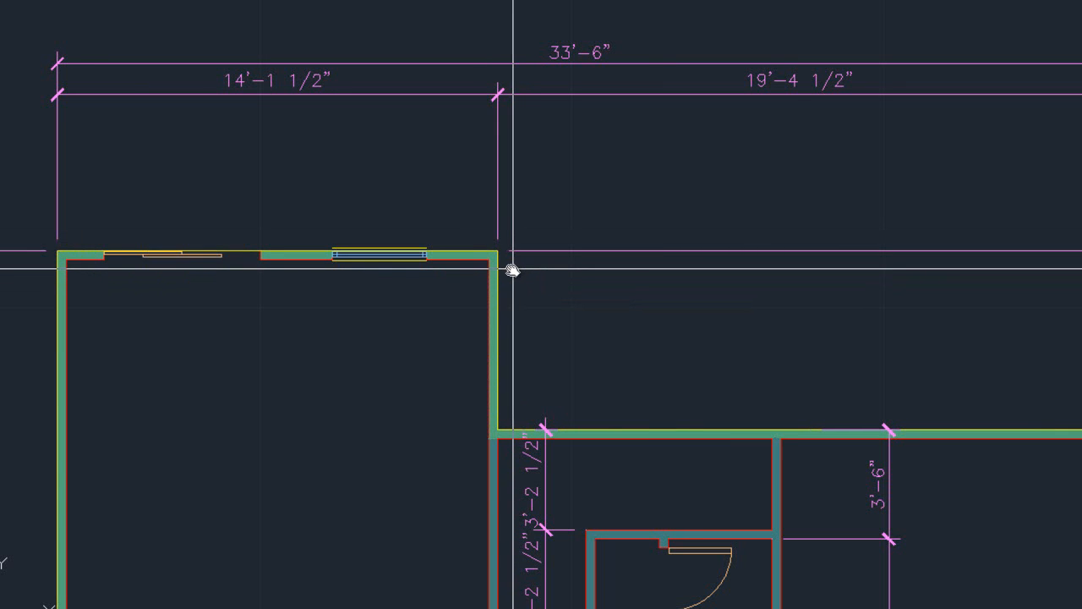
mouse_move(502, 273)
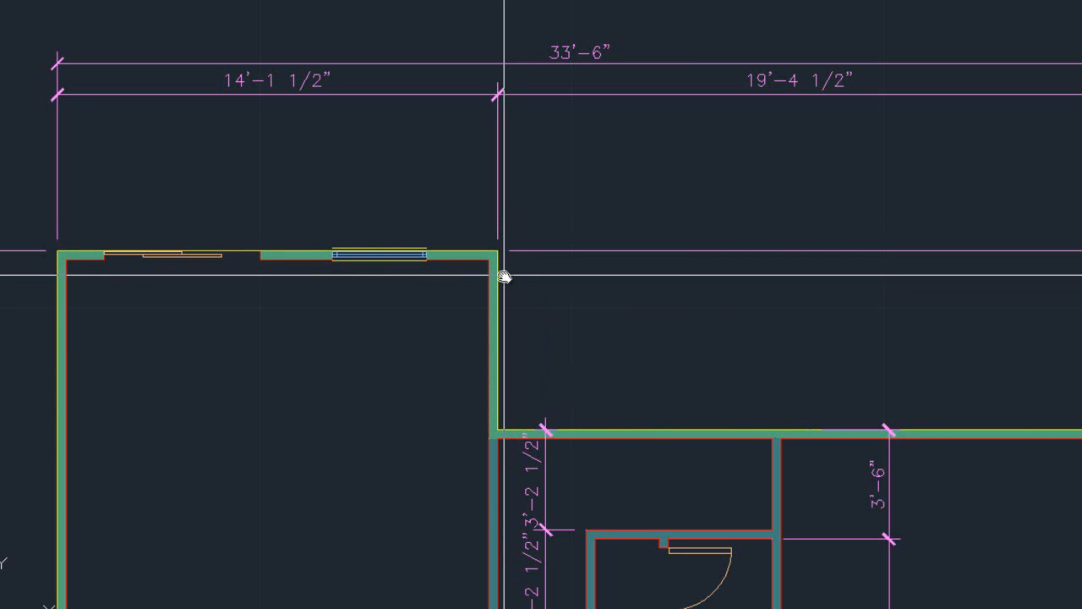
mouse_move(505, 247)
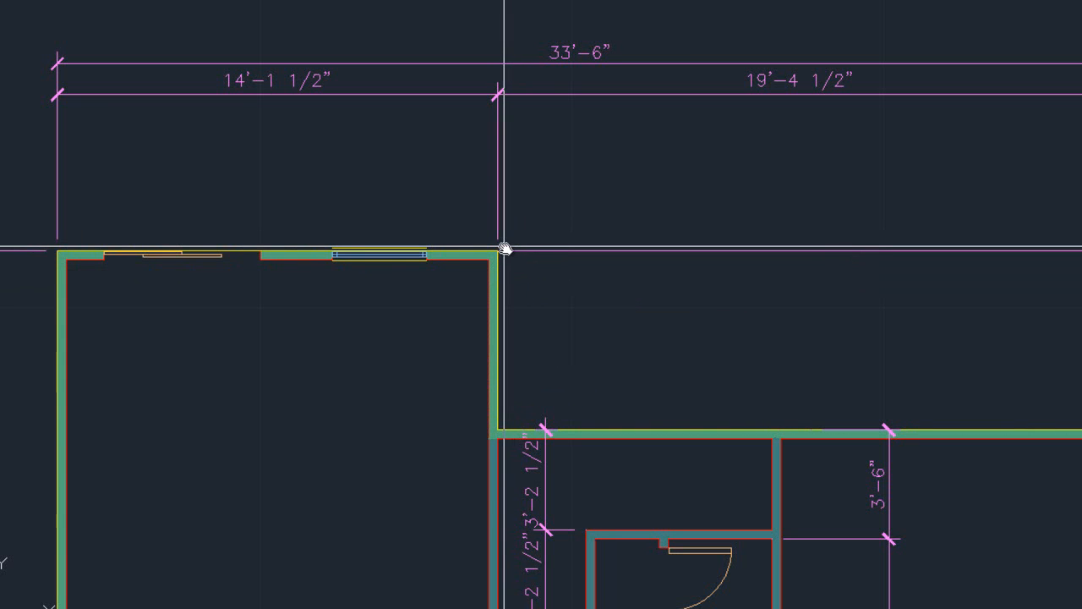
mouse_move(448, 546)
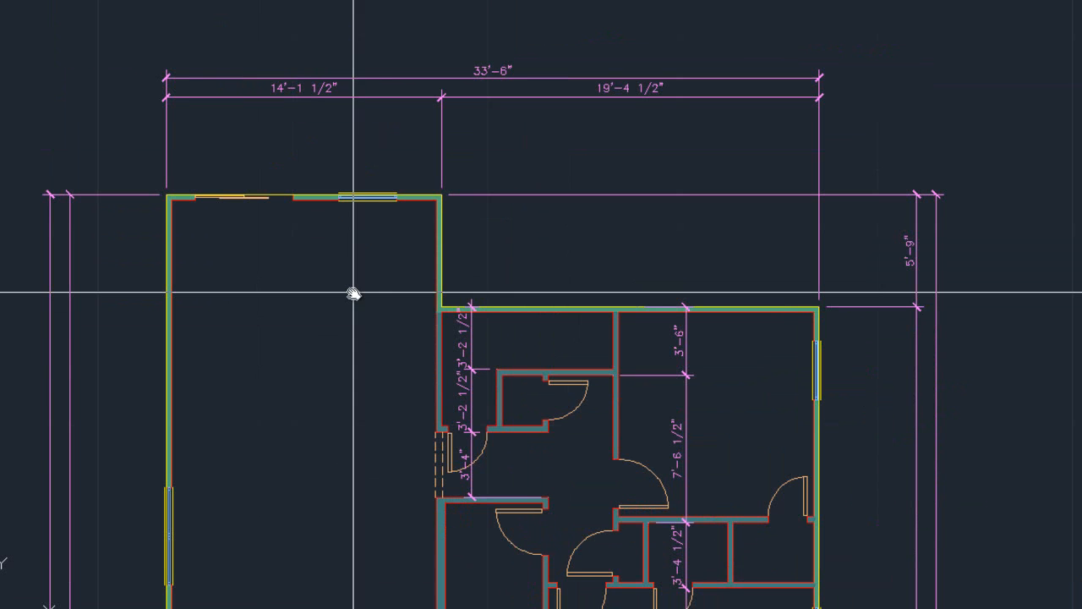
mouse_move(445, 231)
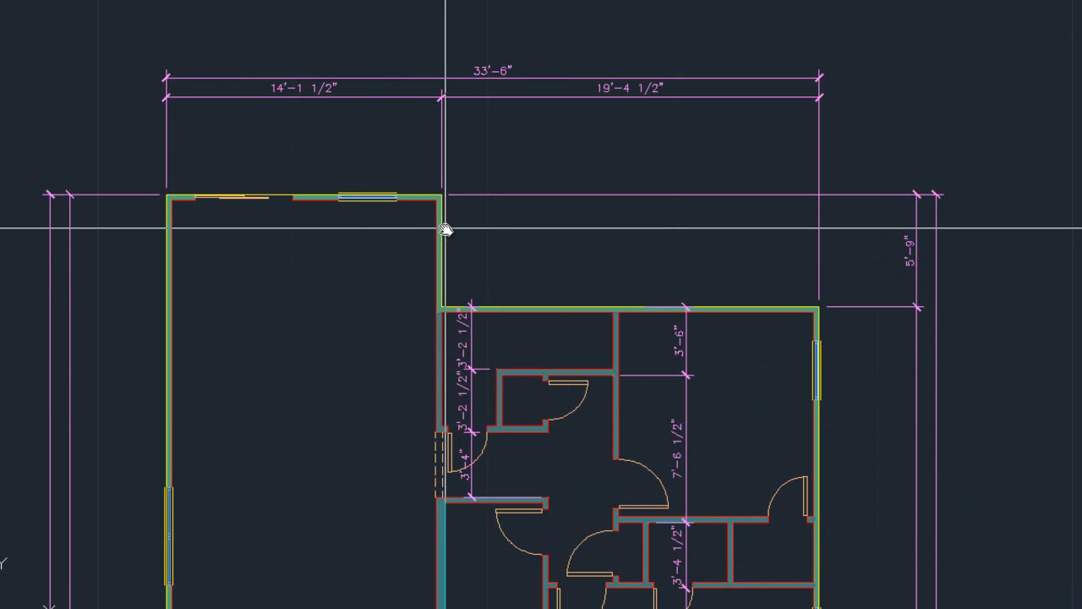
left_click(445, 229)
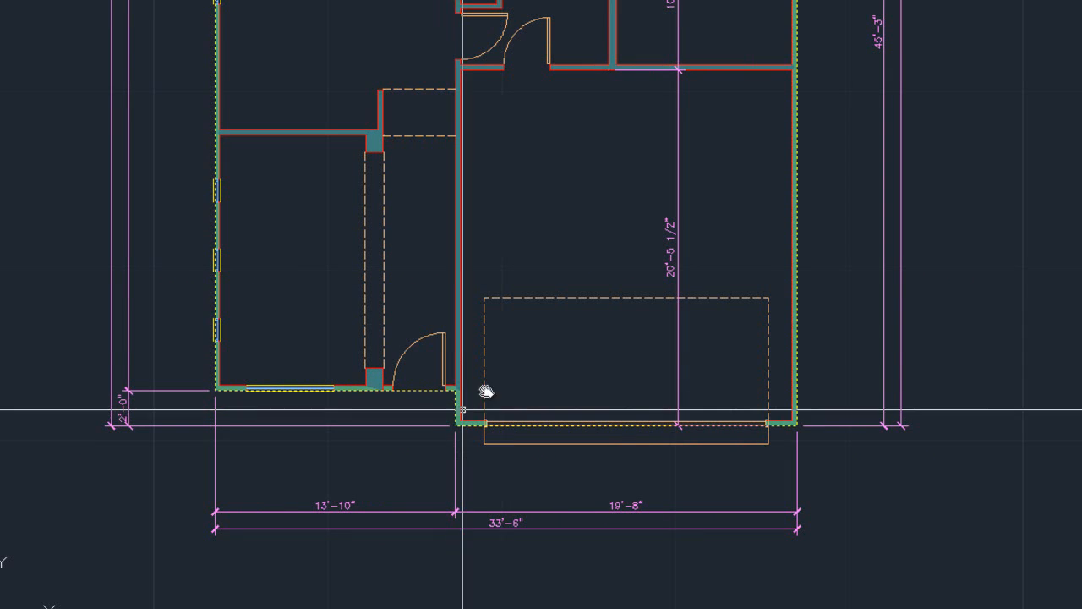
scroll("down", 3)
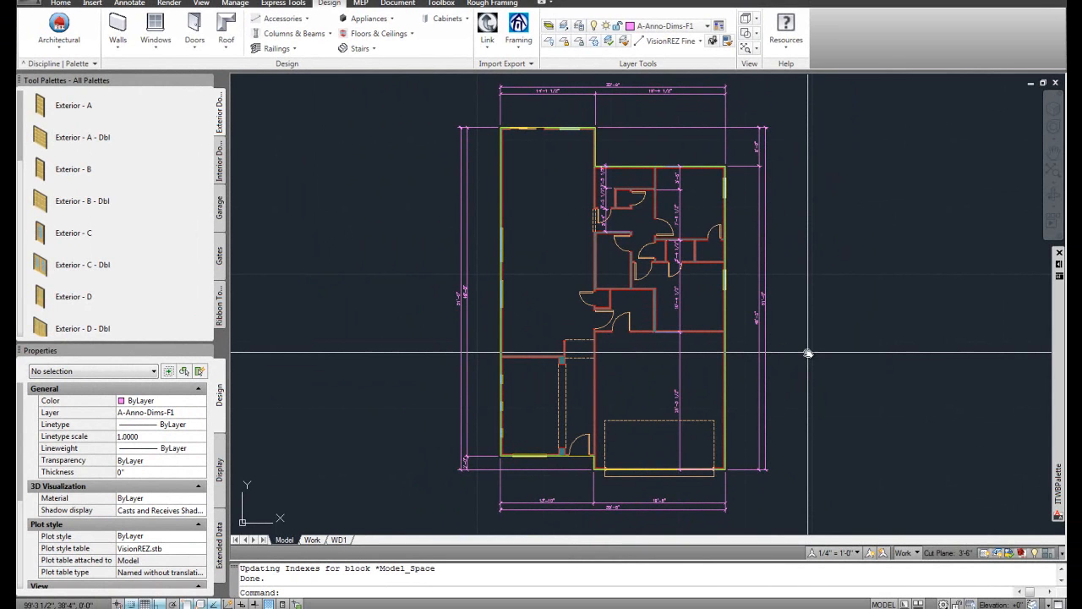
mouse_move(1037, 288)
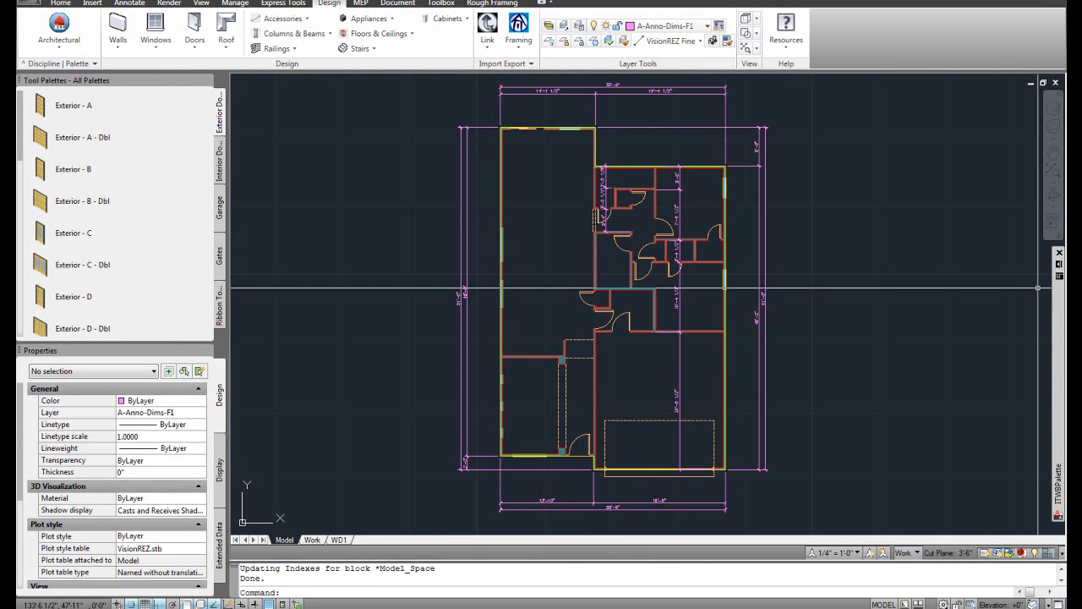